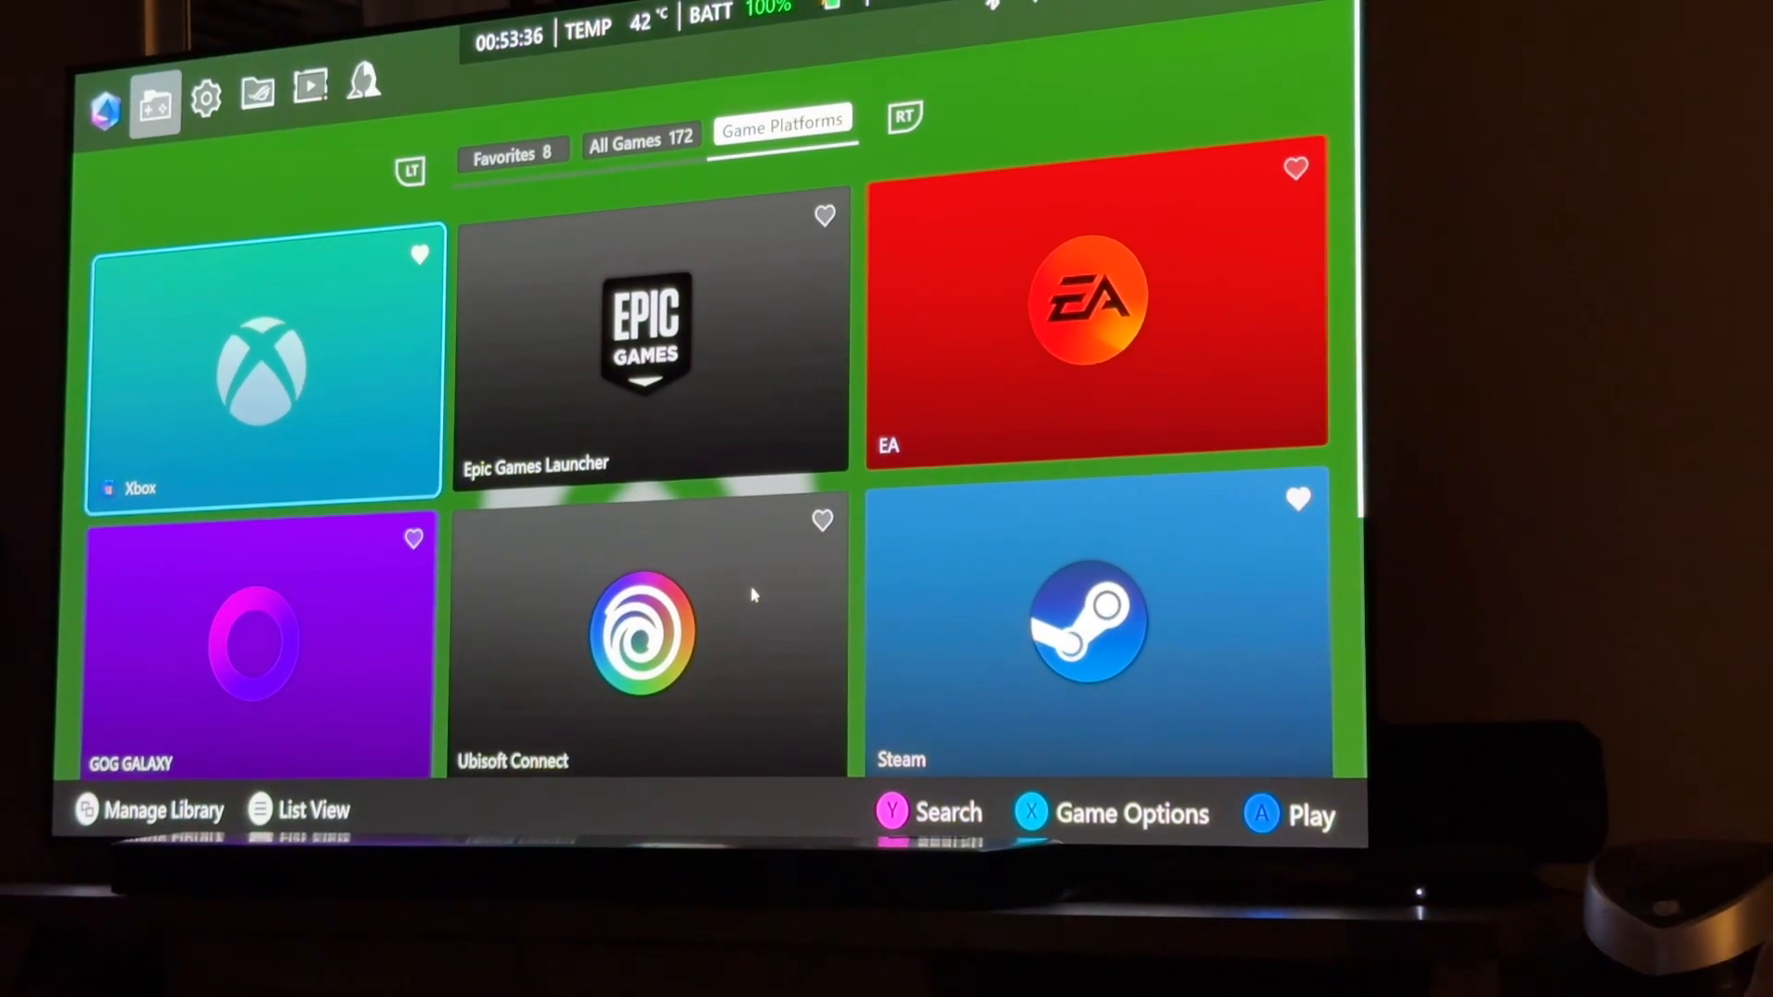
Show the Favorites collection in the Armoury Crate SE library instead of Game Platforms.
click(513, 152)
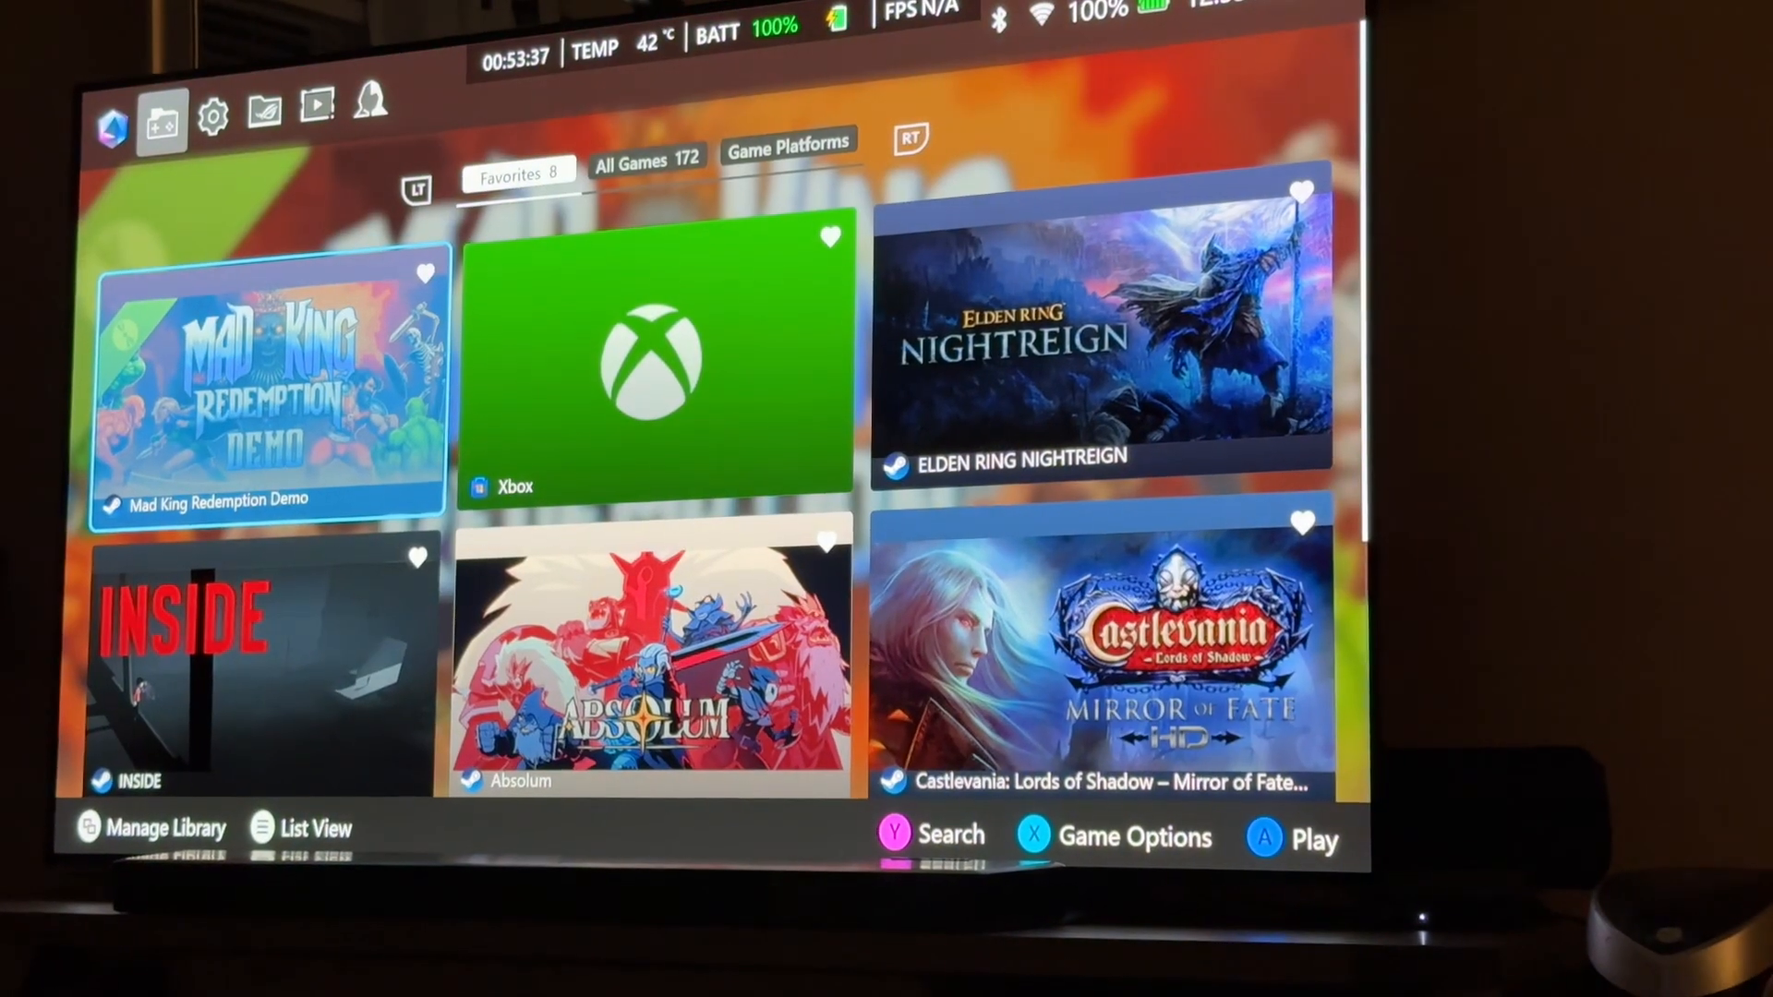
click(216, 114)
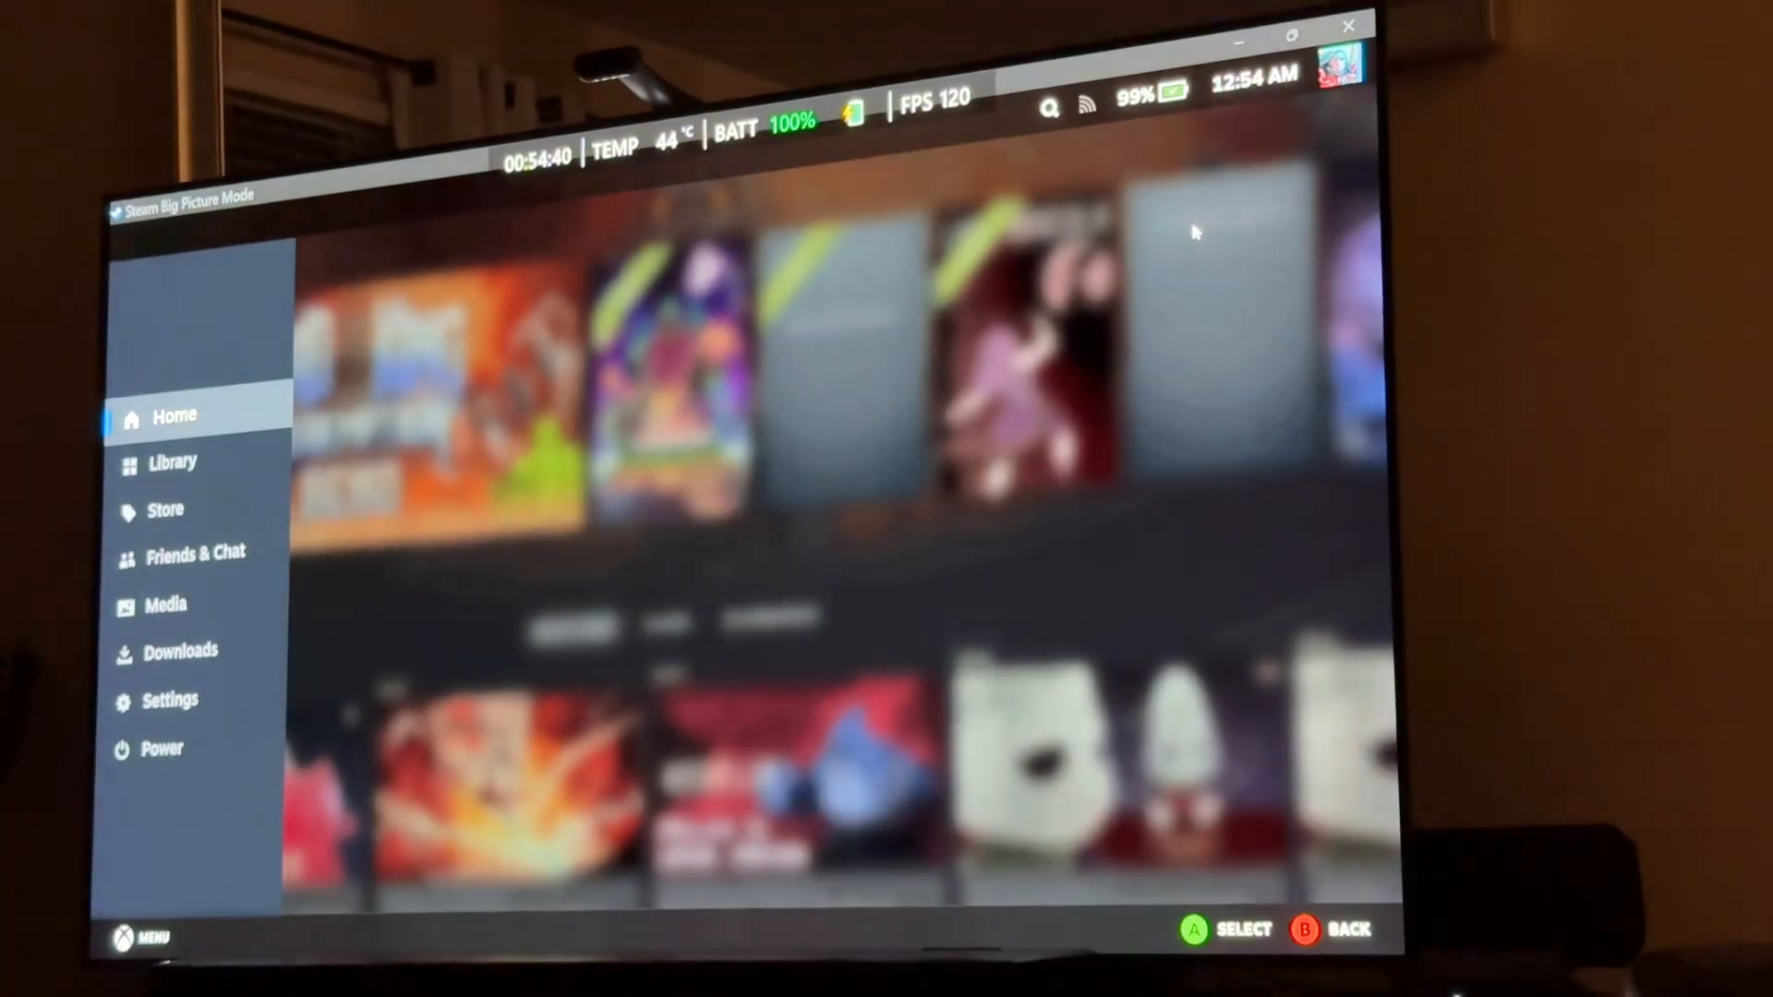
Bring up Steam Big Picture's side menu with Home, Library, Store, Friends, Media, Downloads, Settings, Power.
click(172, 462)
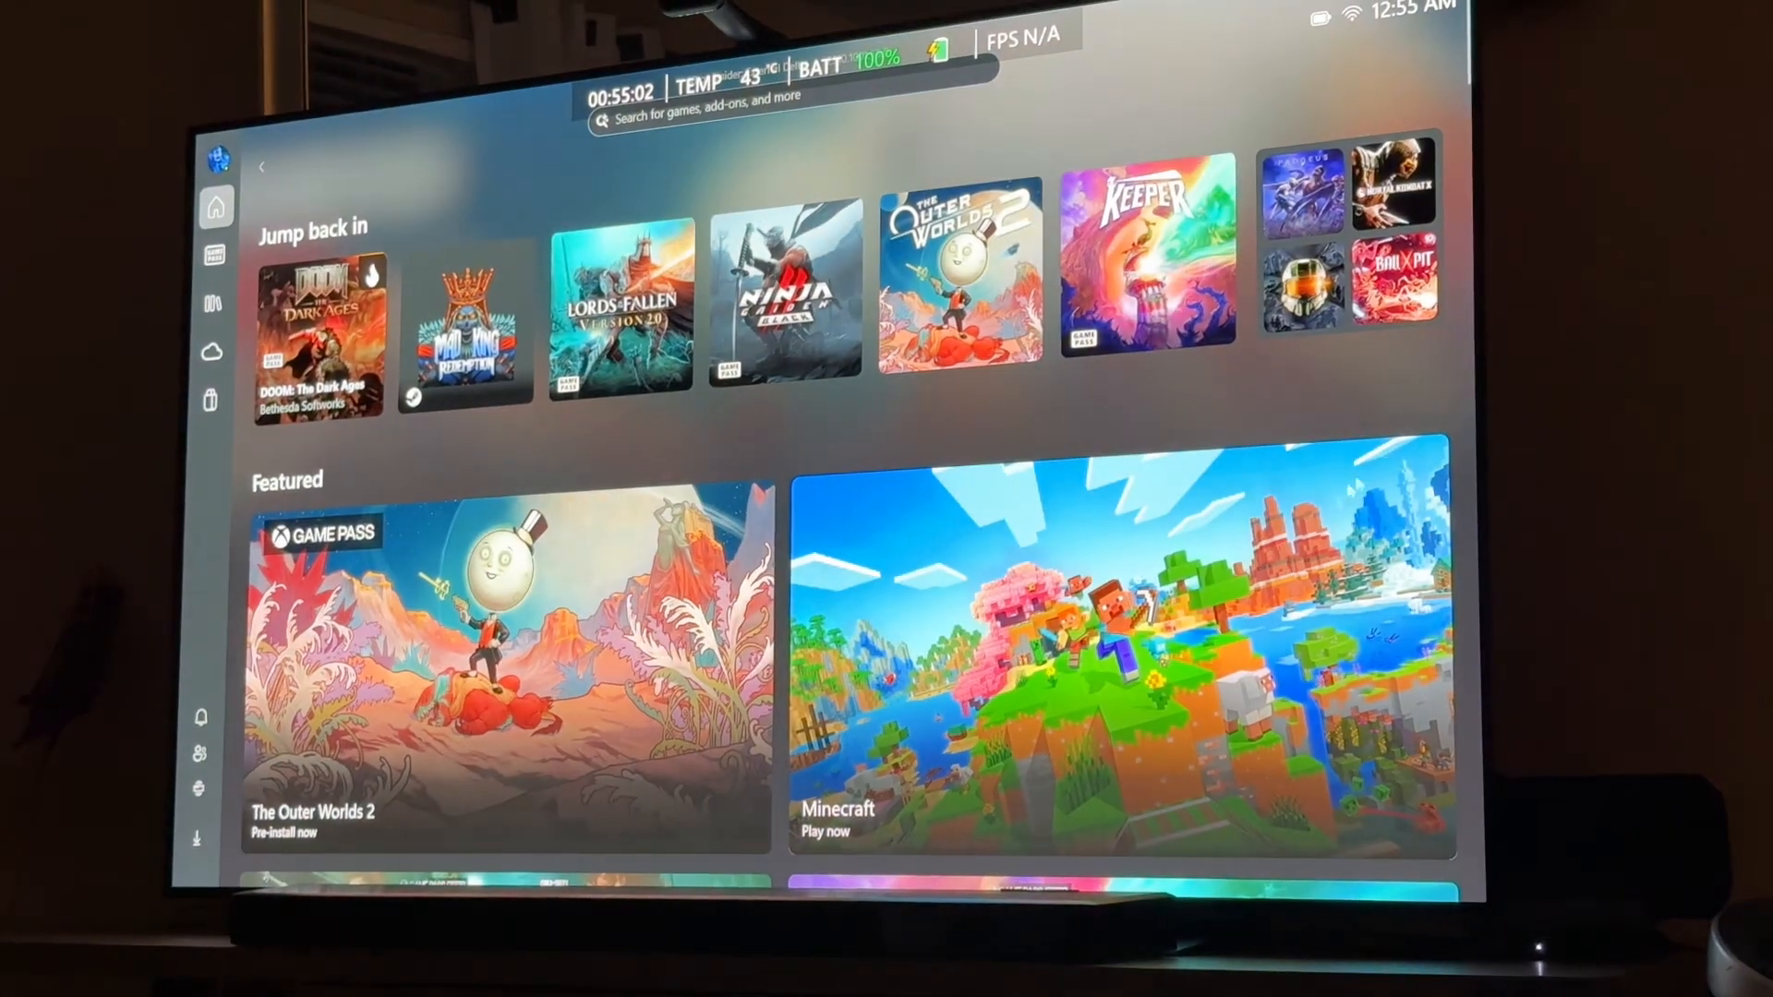
View the Xbox app Home screen with Jump back in and Featured The Outer Worlds 2 and Minecraft.
click(209, 306)
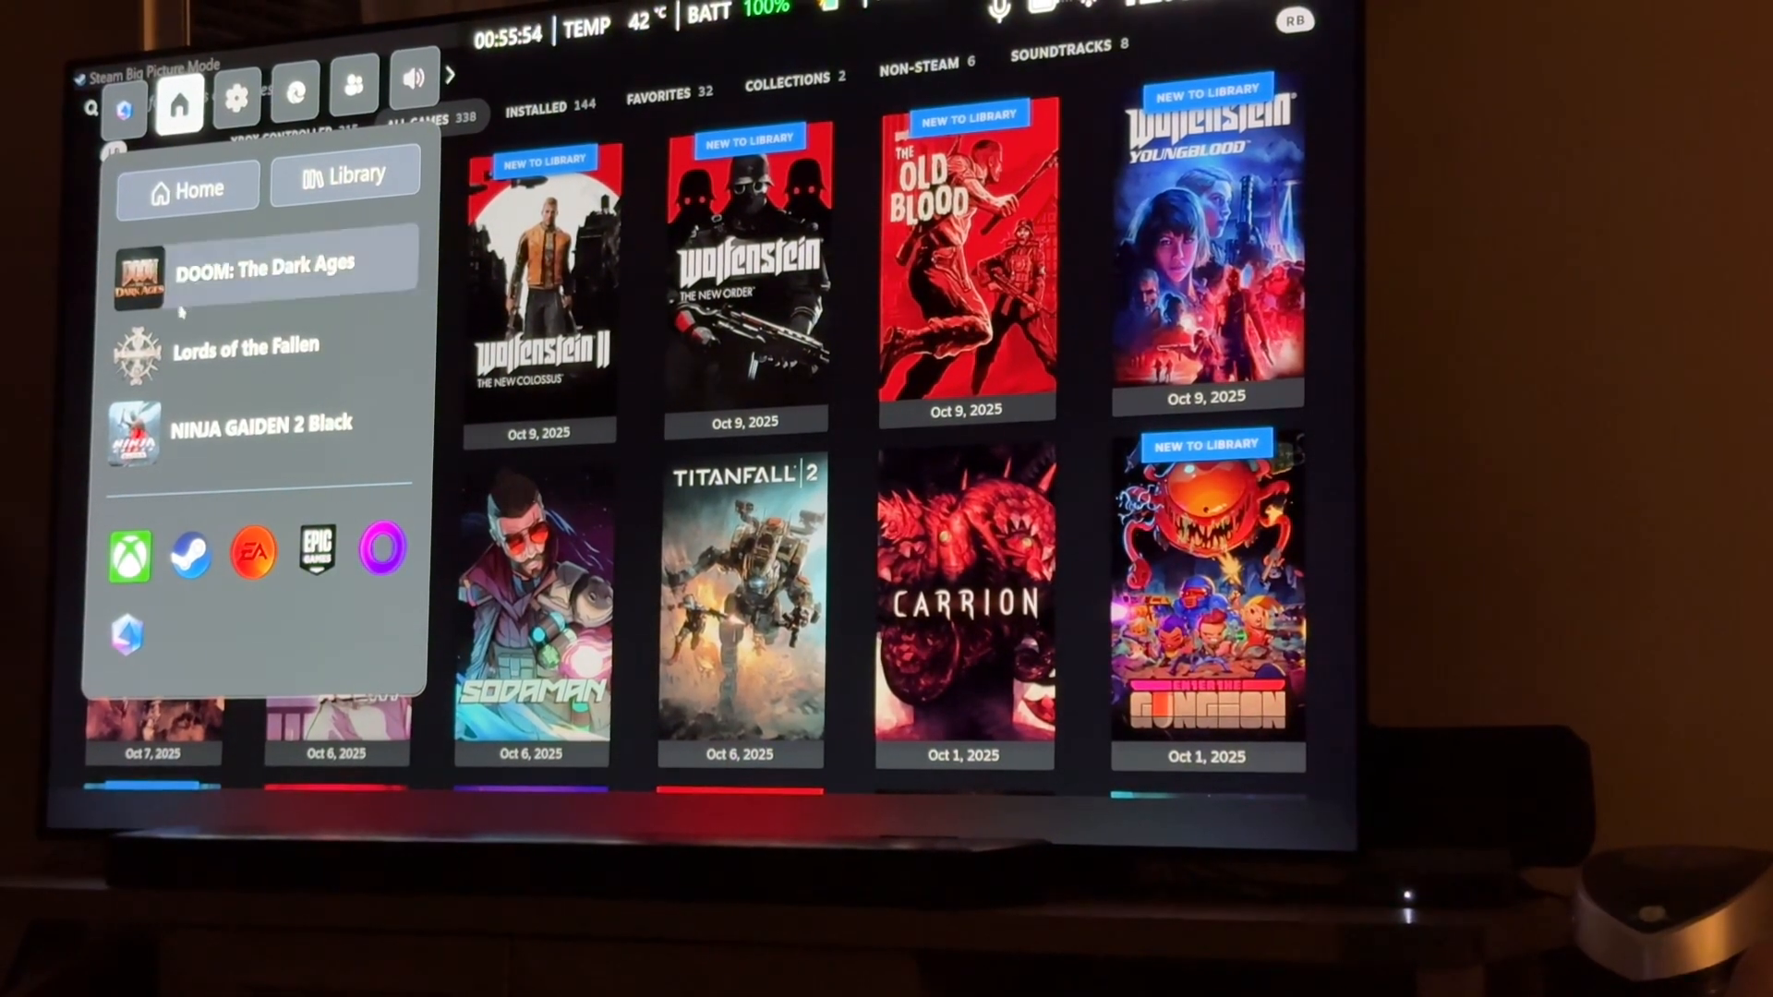
Show the game bar's settings panel with microphone, volume, keyboard, Compact Mode and network options.
click(241, 103)
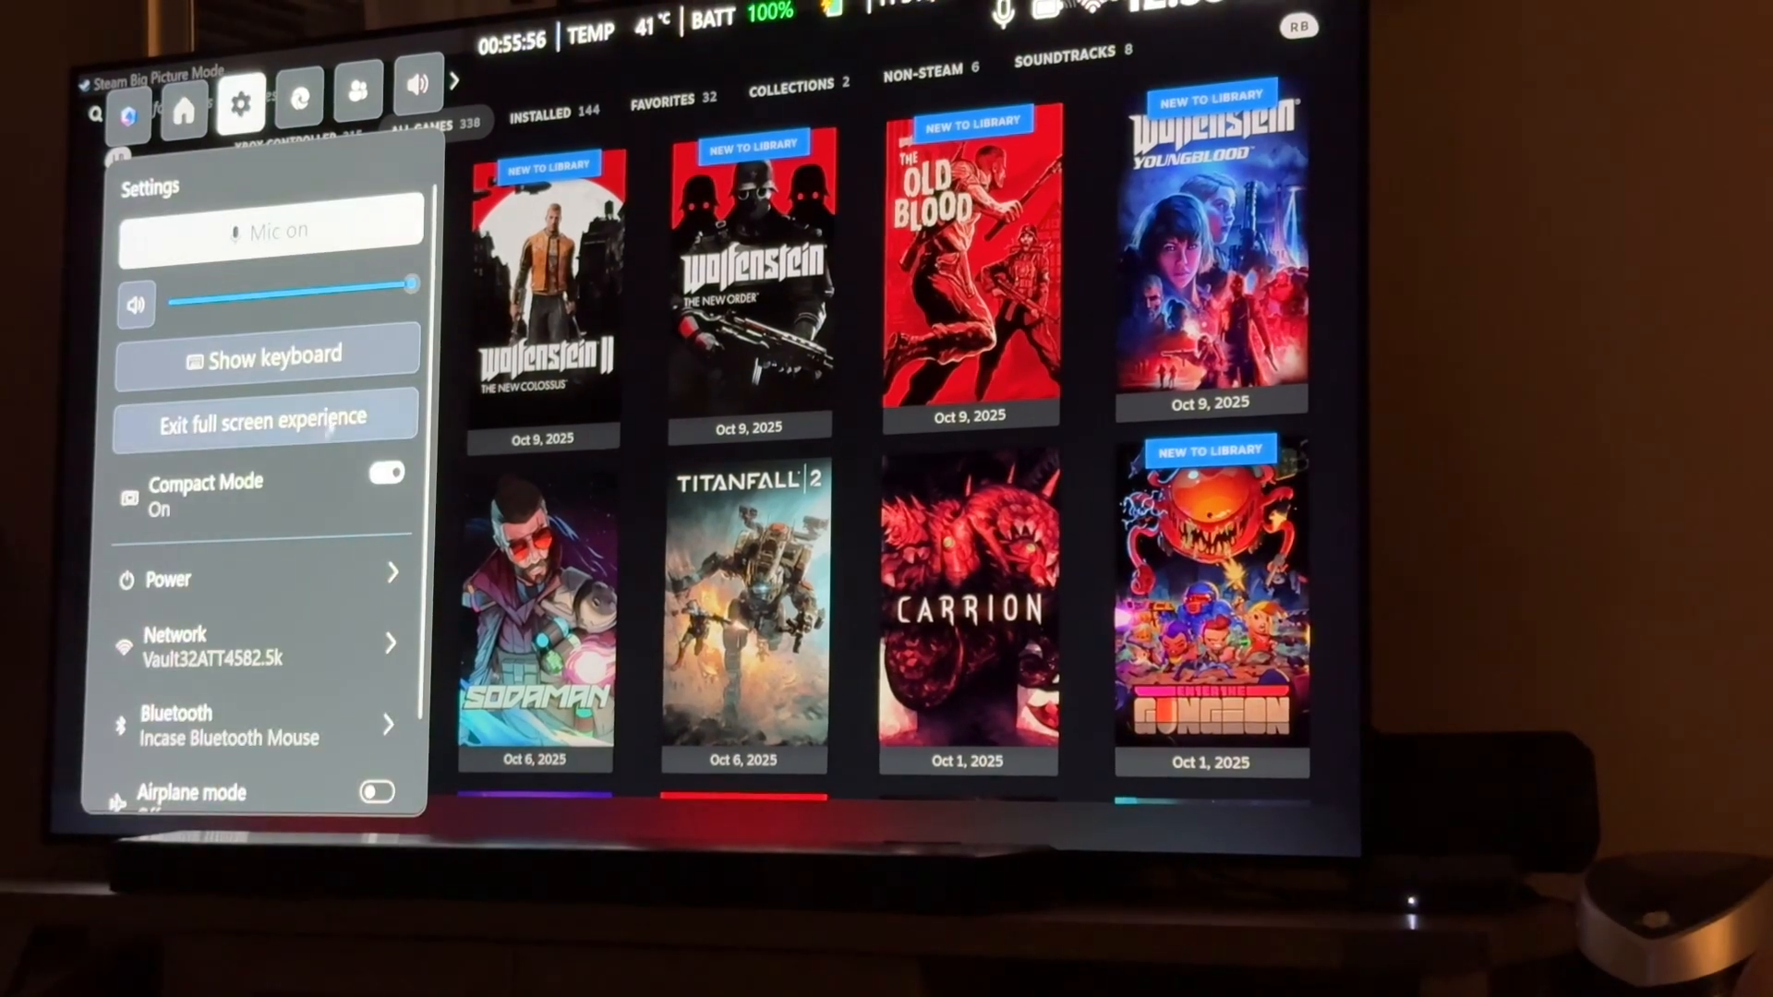